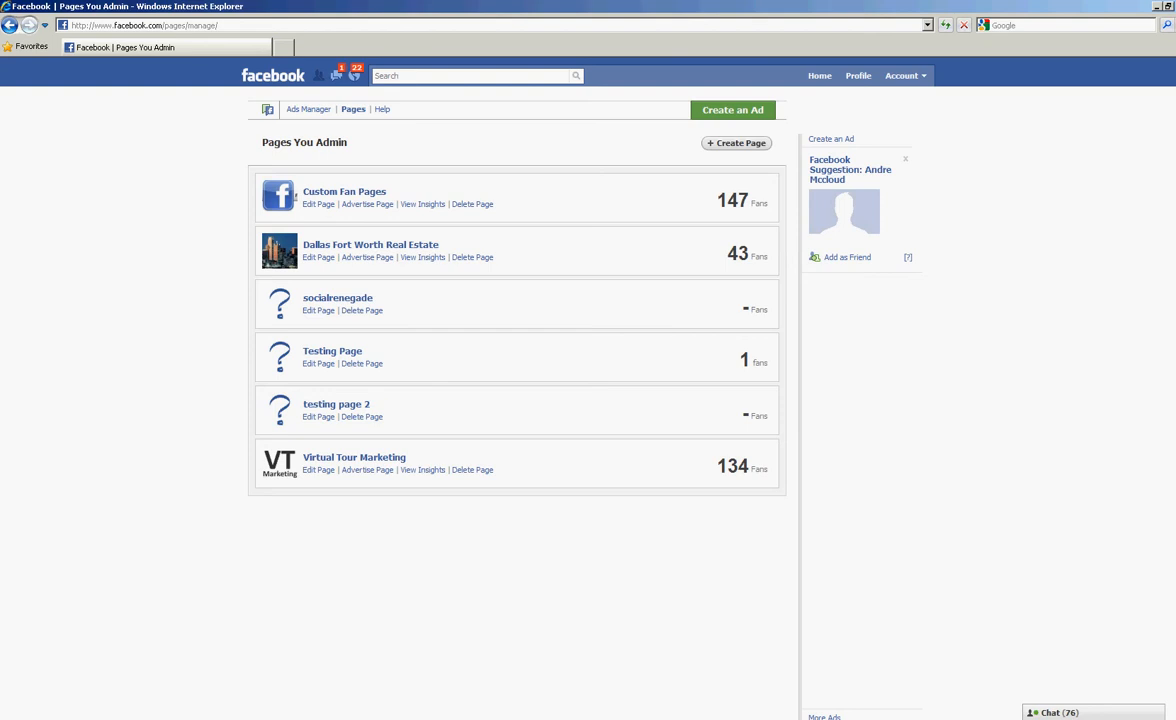
- Set up a Local > Other Business page named 'Testing 3', not publicly visible
left_click(735, 143)
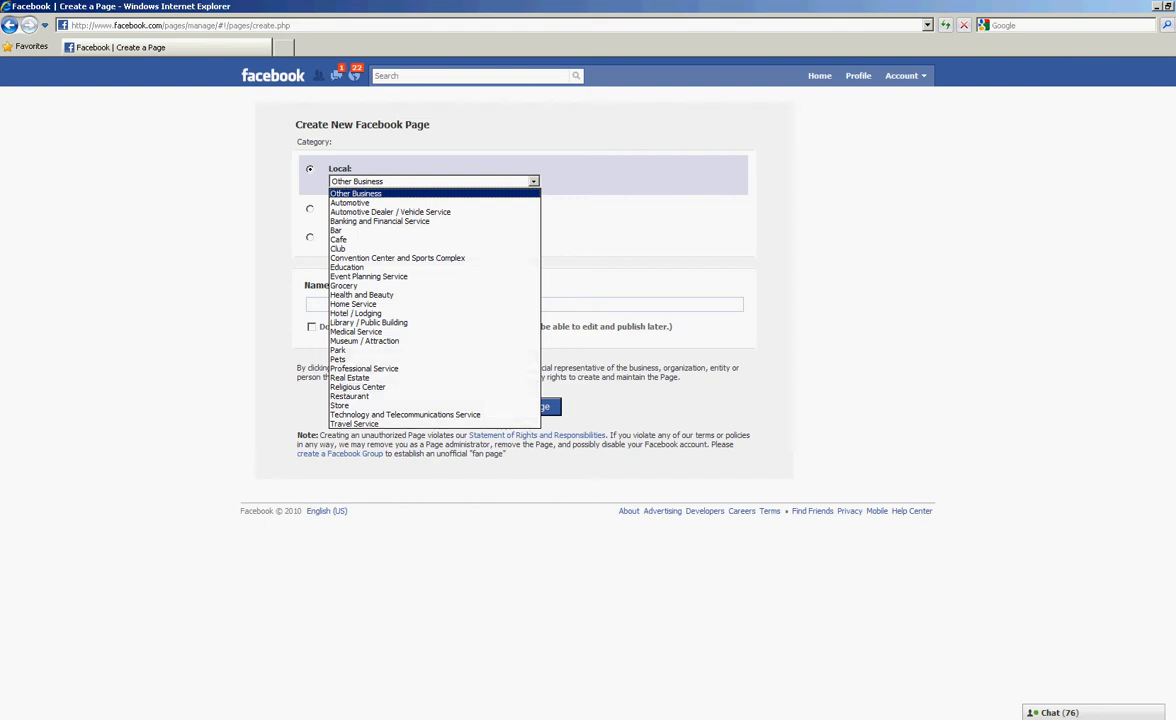
left_click(355, 193)
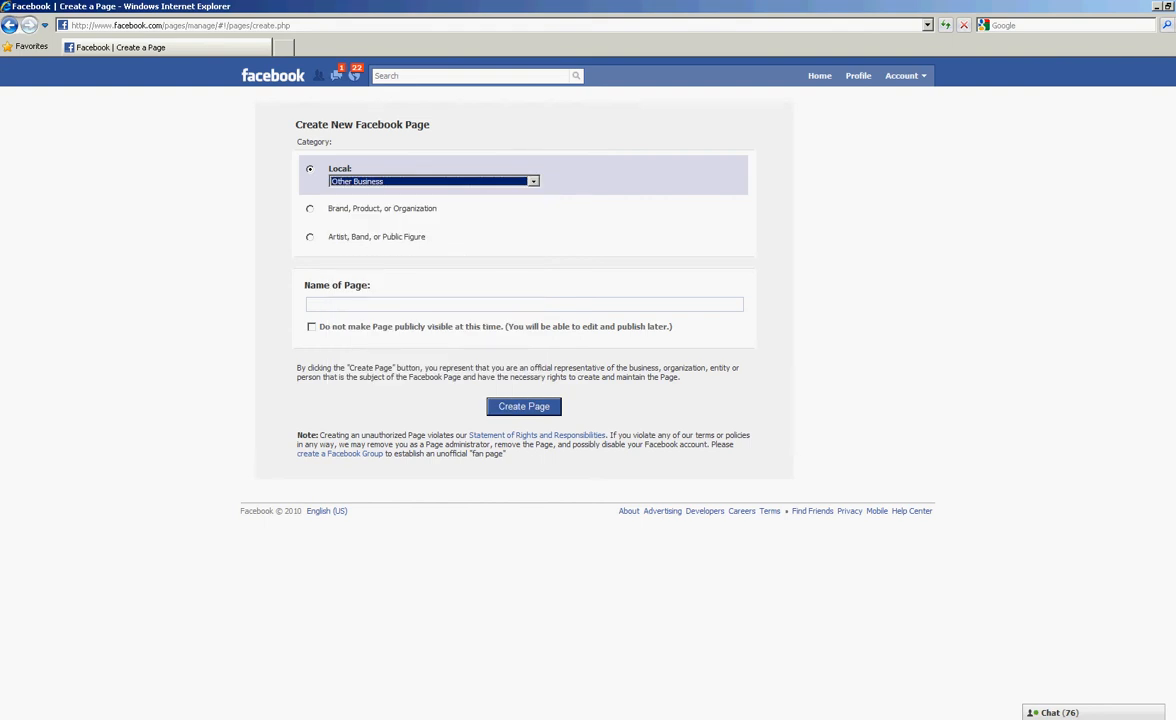
type("Testing 3")
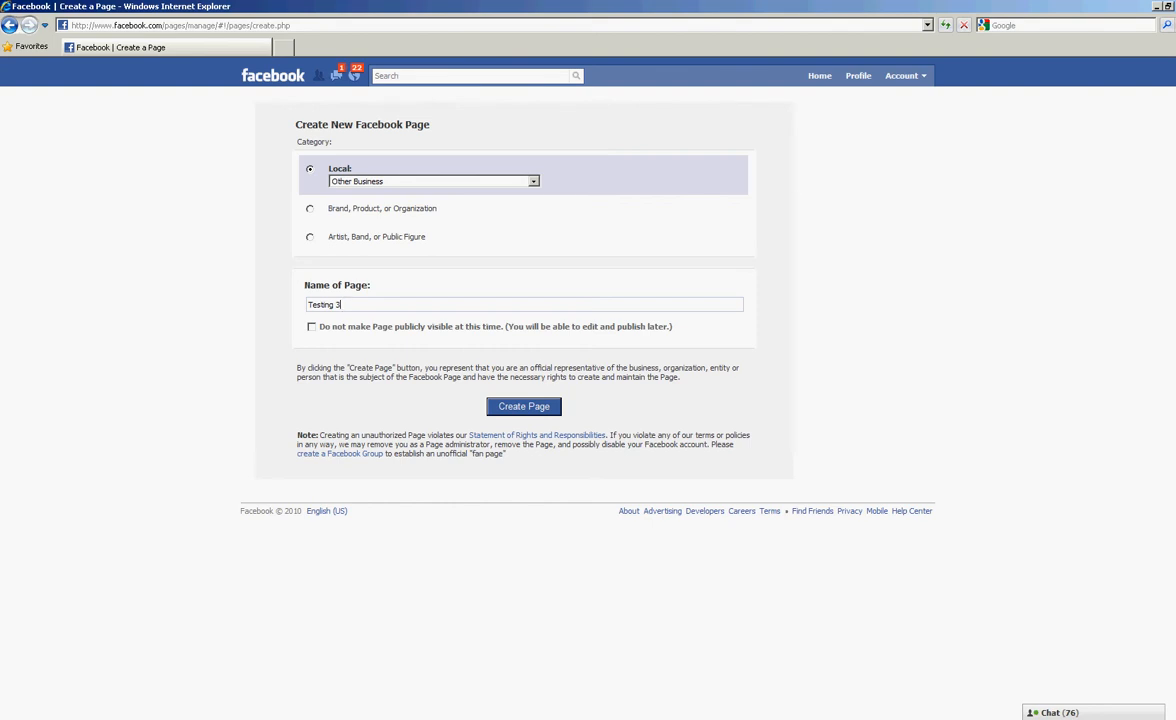
left_click(306, 327)
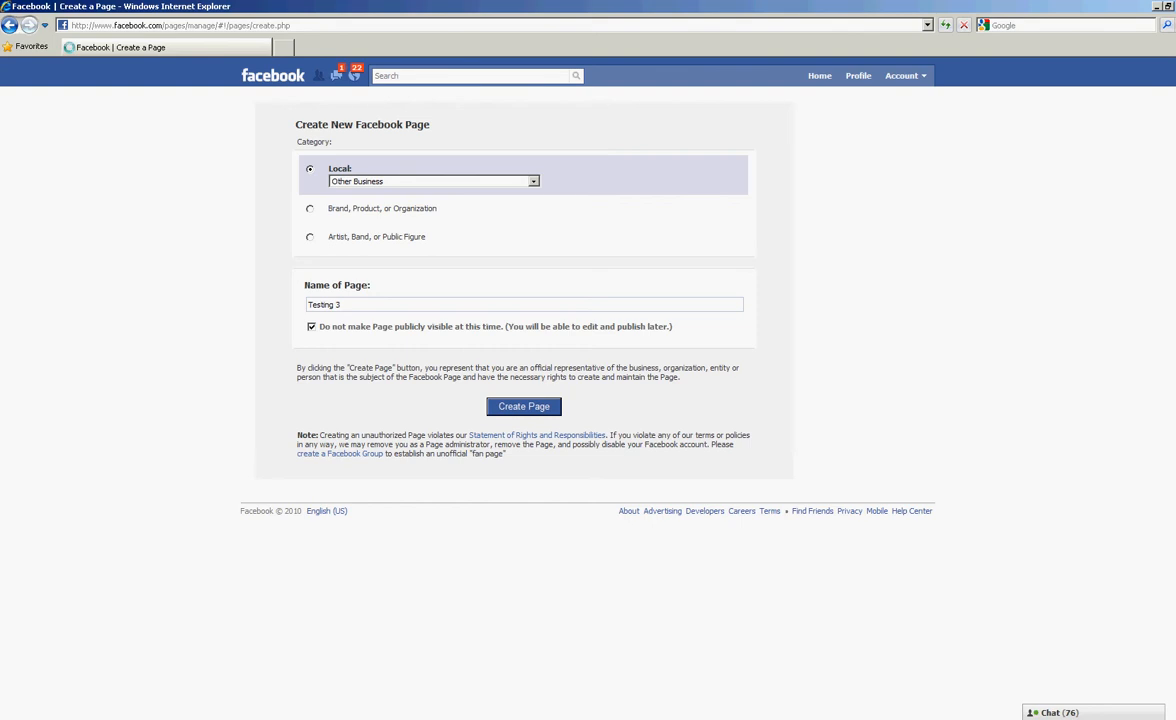
- Create the Testing 3 page and pick Static FBML from the application directory search
left_click(524, 406)
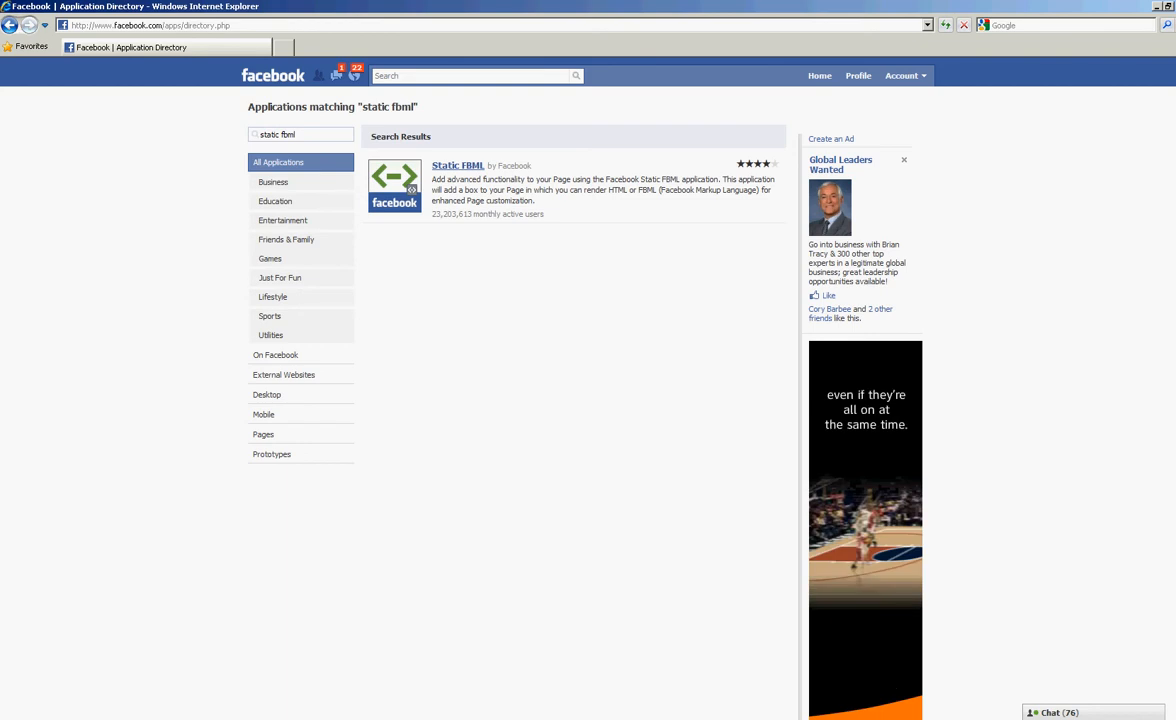
left_click(457, 165)
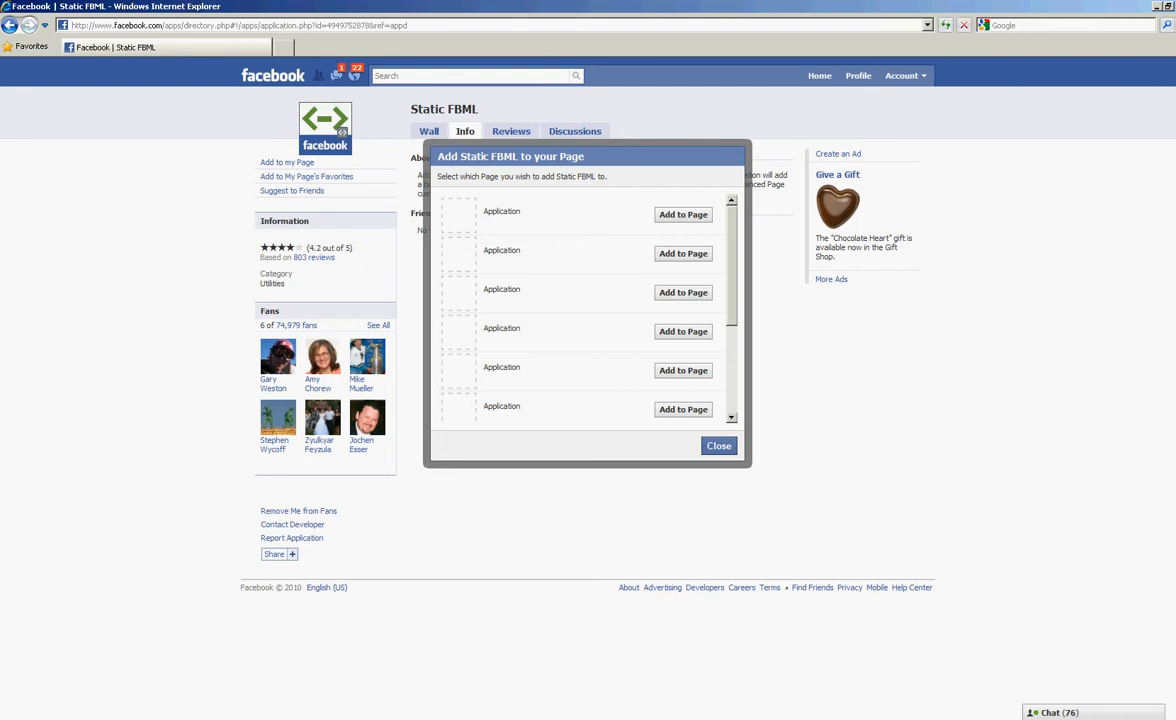
- Add Static FBML to the new page from the Add Static FBML dialog
scroll("down", 3)
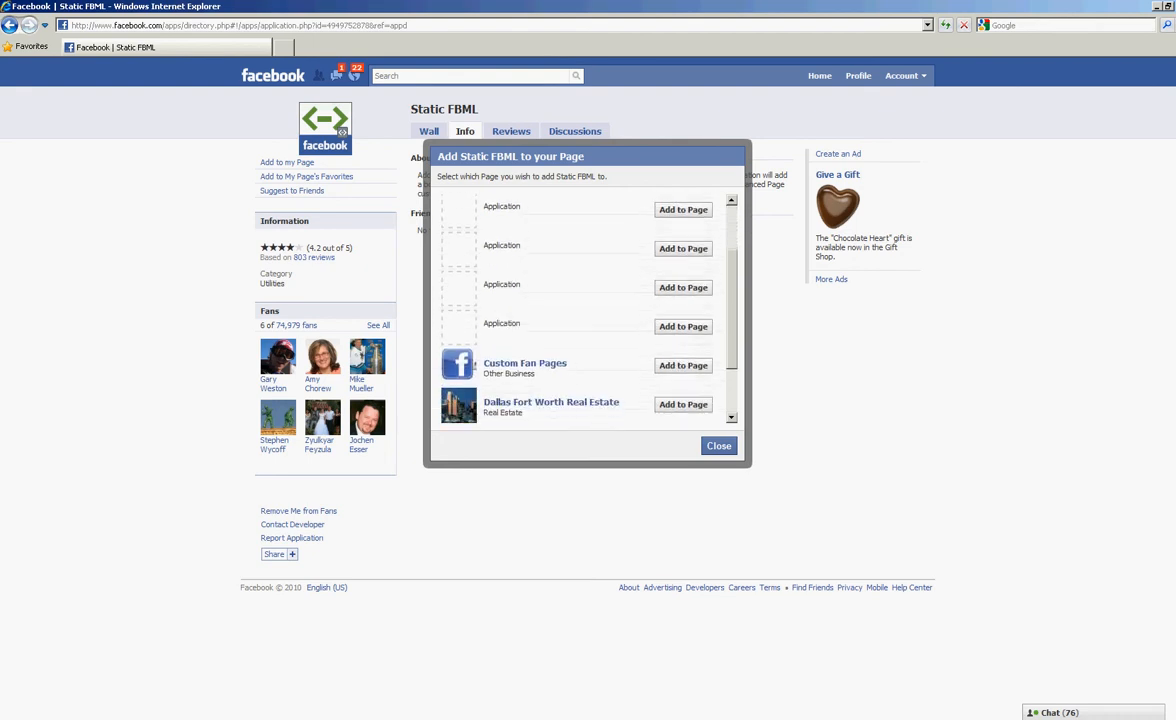
scroll("down", 3)
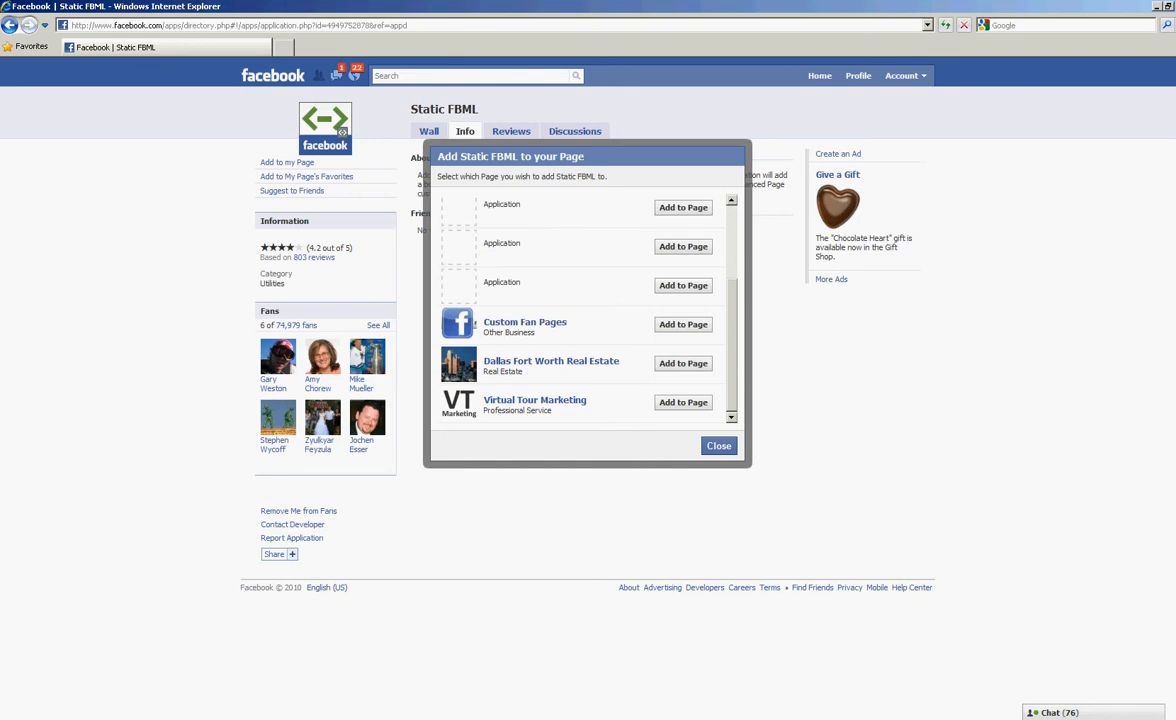
left_click(719, 445)
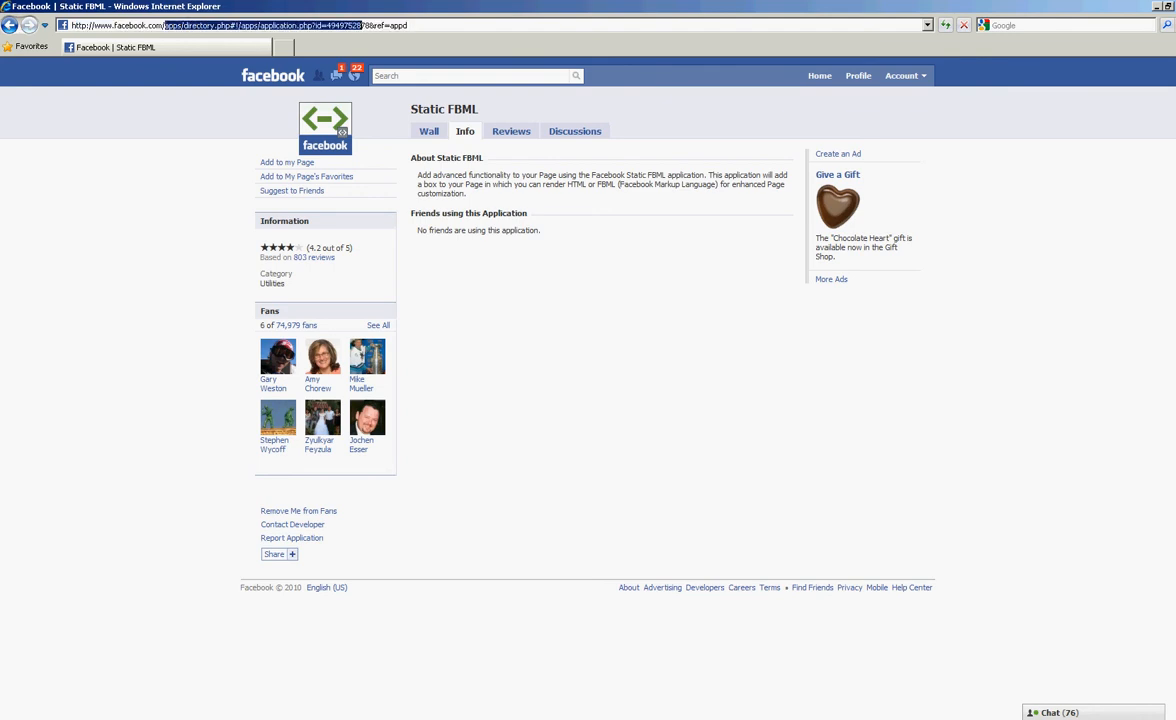
- Go to facebook.com/pages and bring up Testing 3's Applications settings
type("http://www.facebook.com/pages/Testing-3/325461077948")
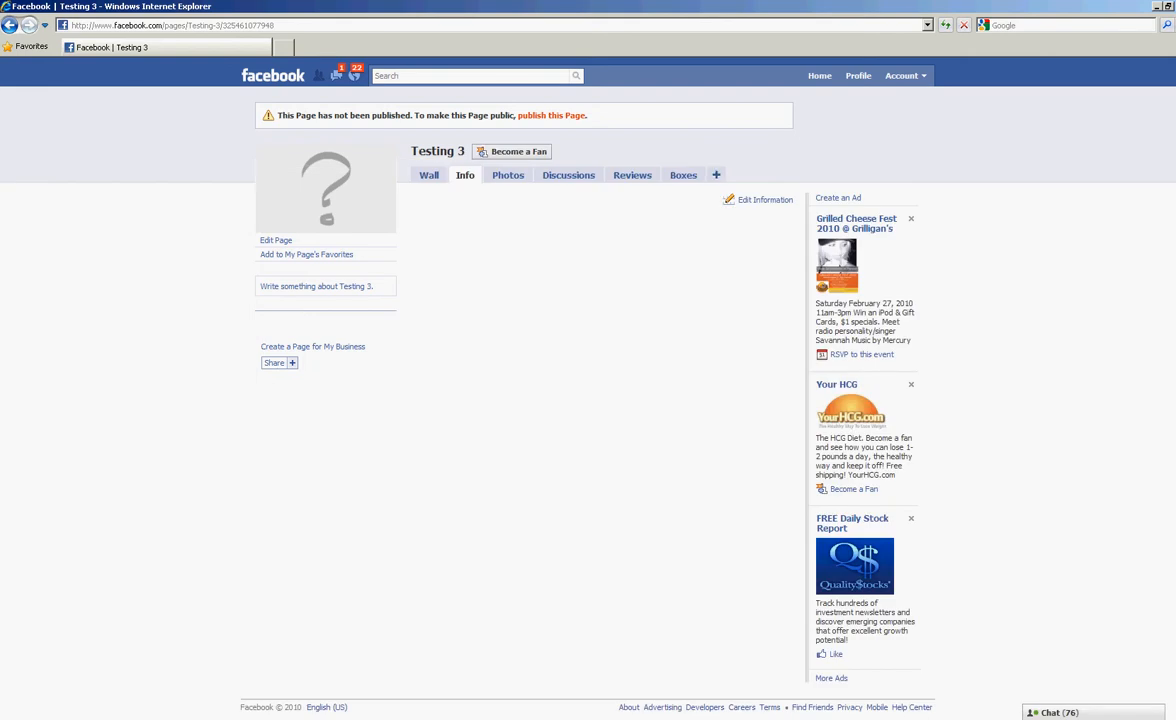
mouse_move(276, 240)
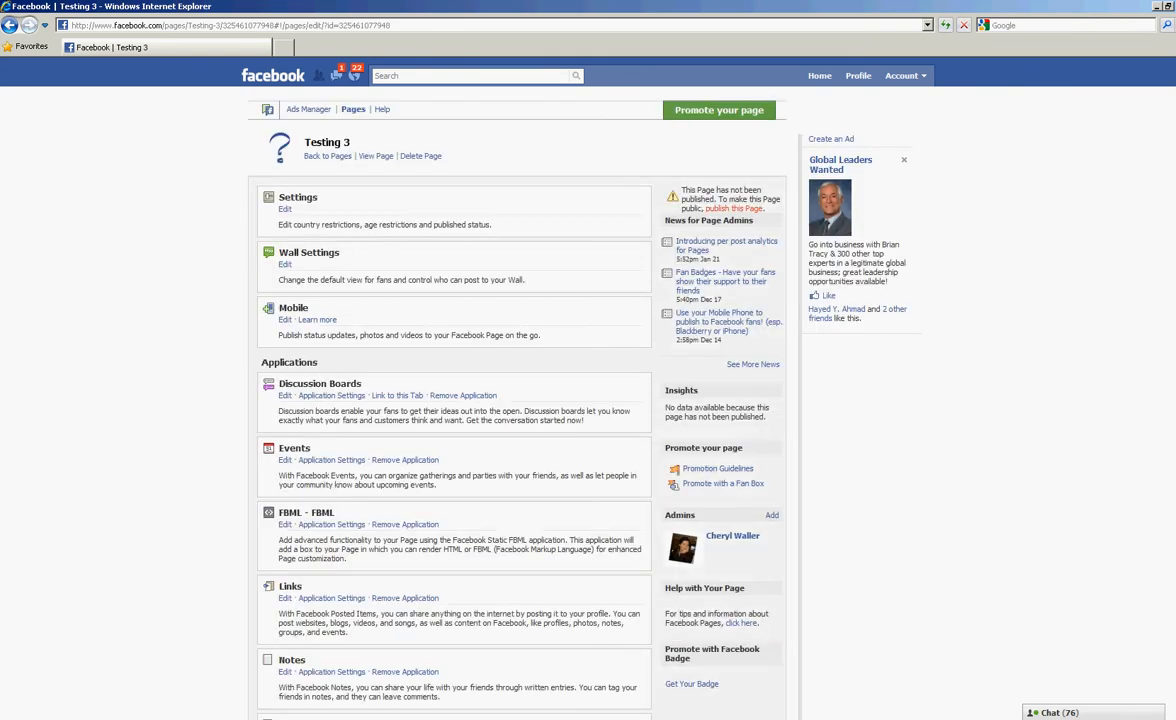
scroll("down", 3)
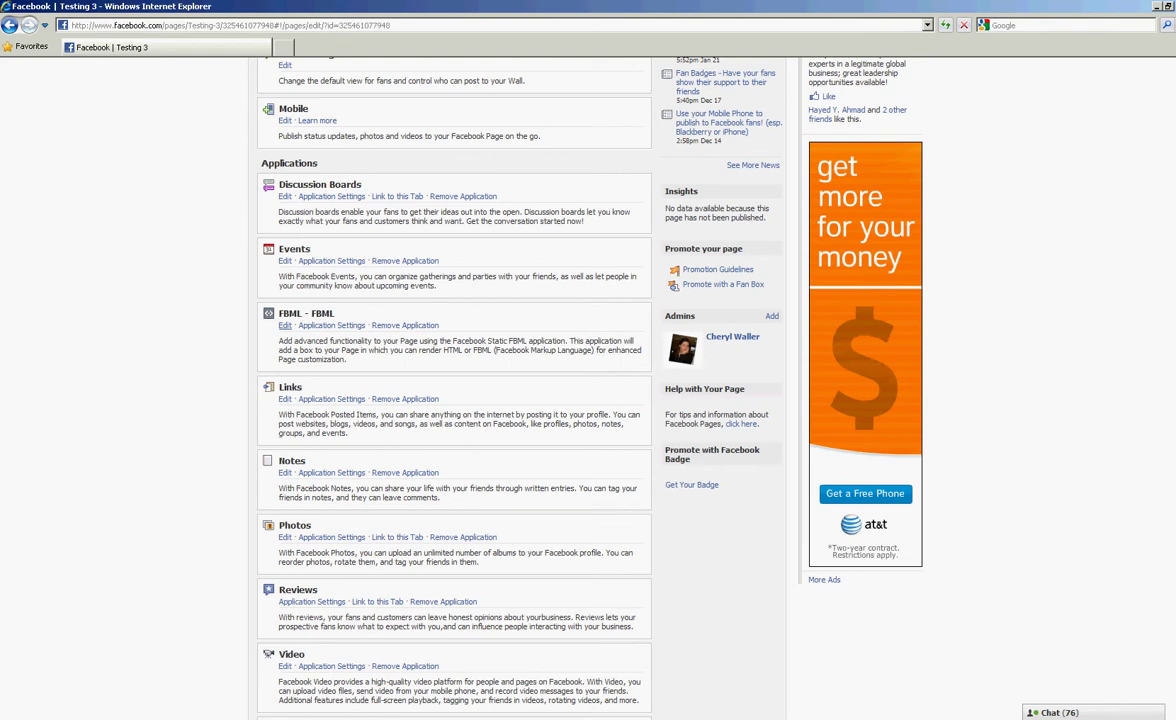
- Retitle the page's FBML box to 'My Custom Page'
left_click(283, 325)
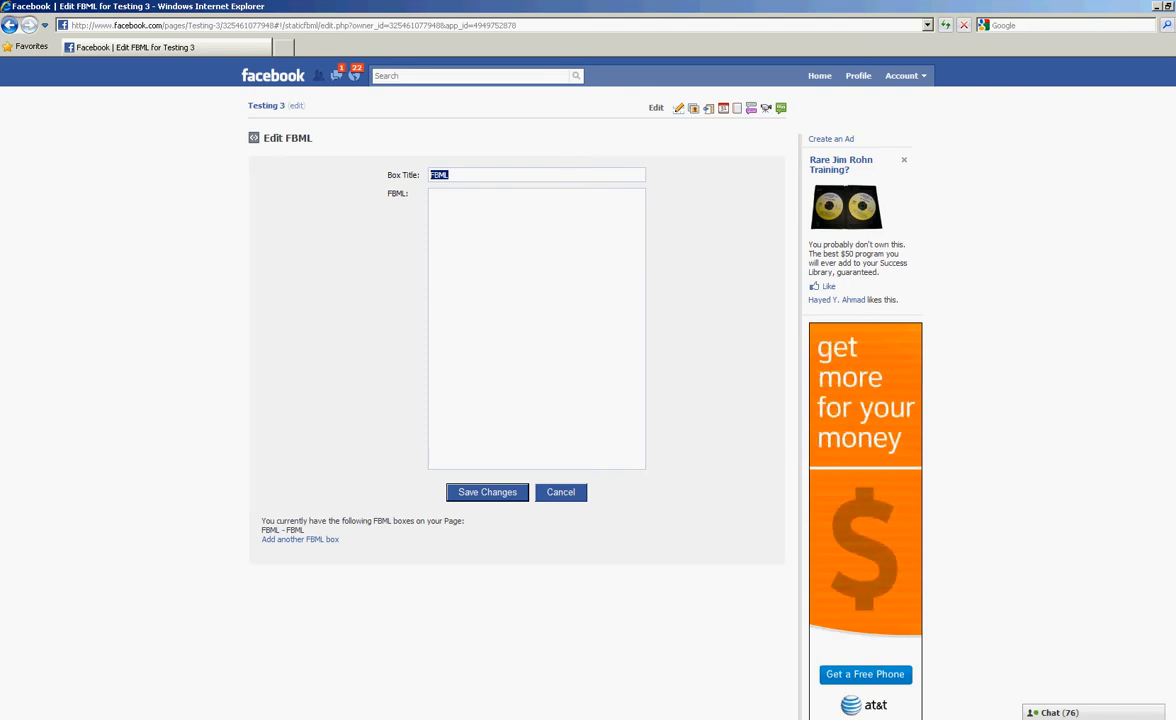
type("My Custom Page")
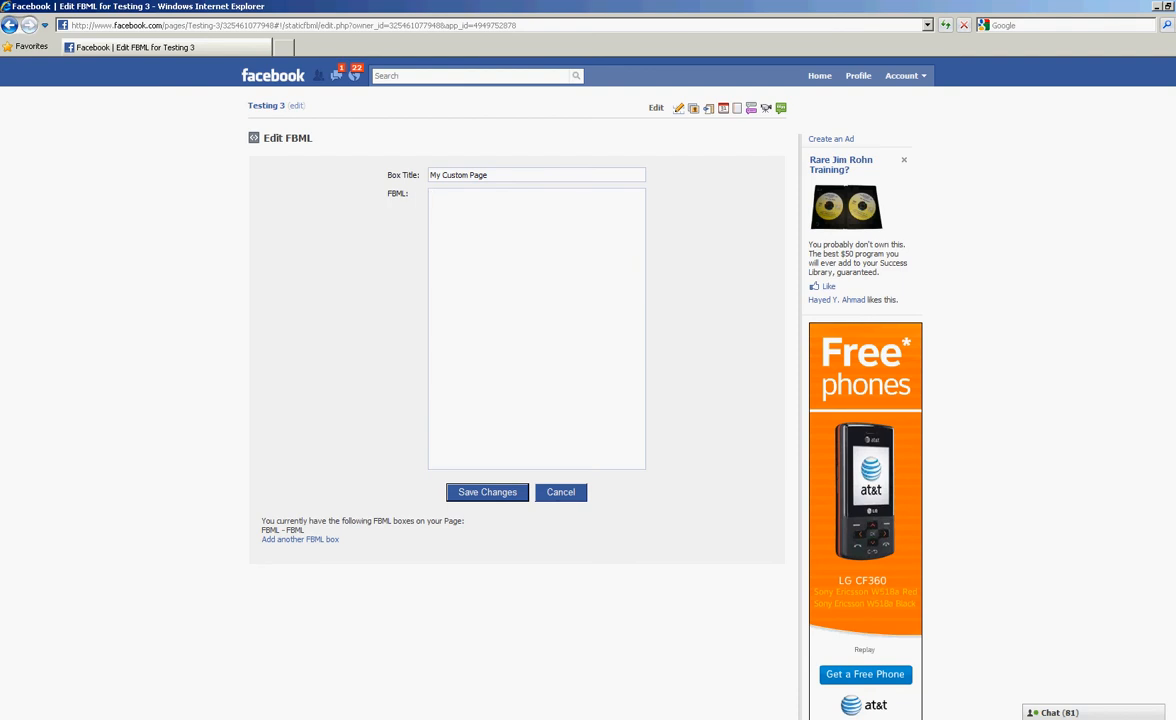
- Paste the VPIX 360 markup into the FBML box content and save the changes
right_click(440, 195)
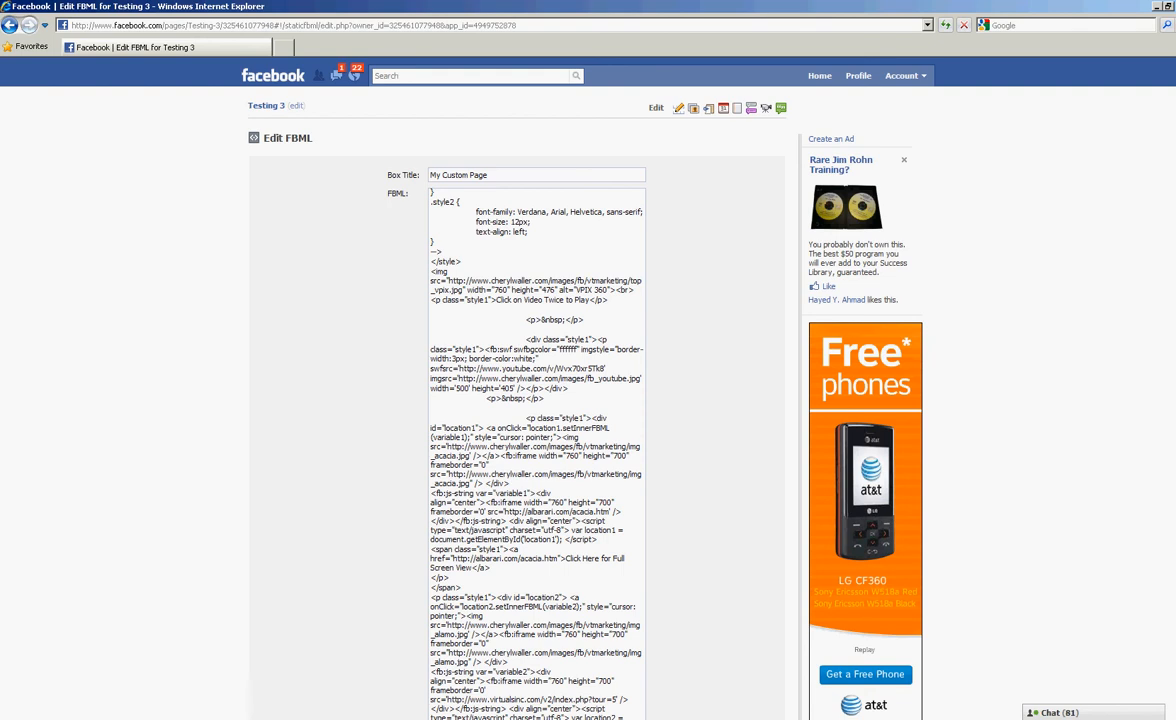
scroll("down", 3)
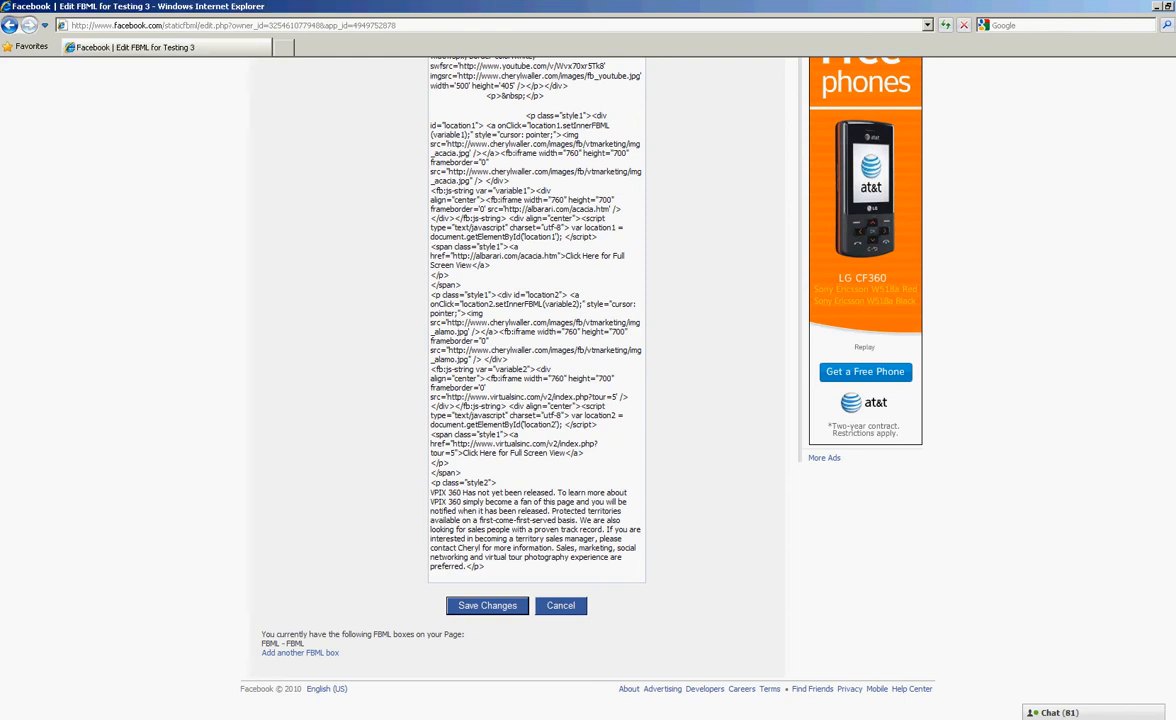
left_click(487, 605)
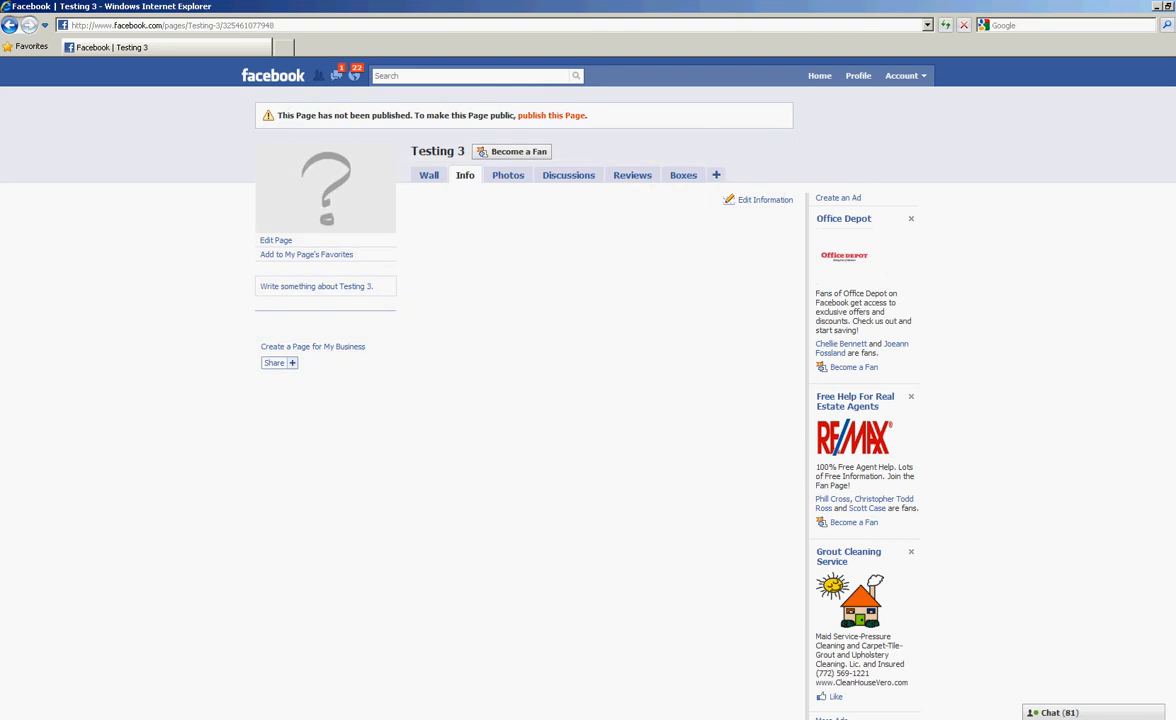
- Add Static FBML as a new page tab, found by searching available tabs for 'fbml'
left_click(568, 175)
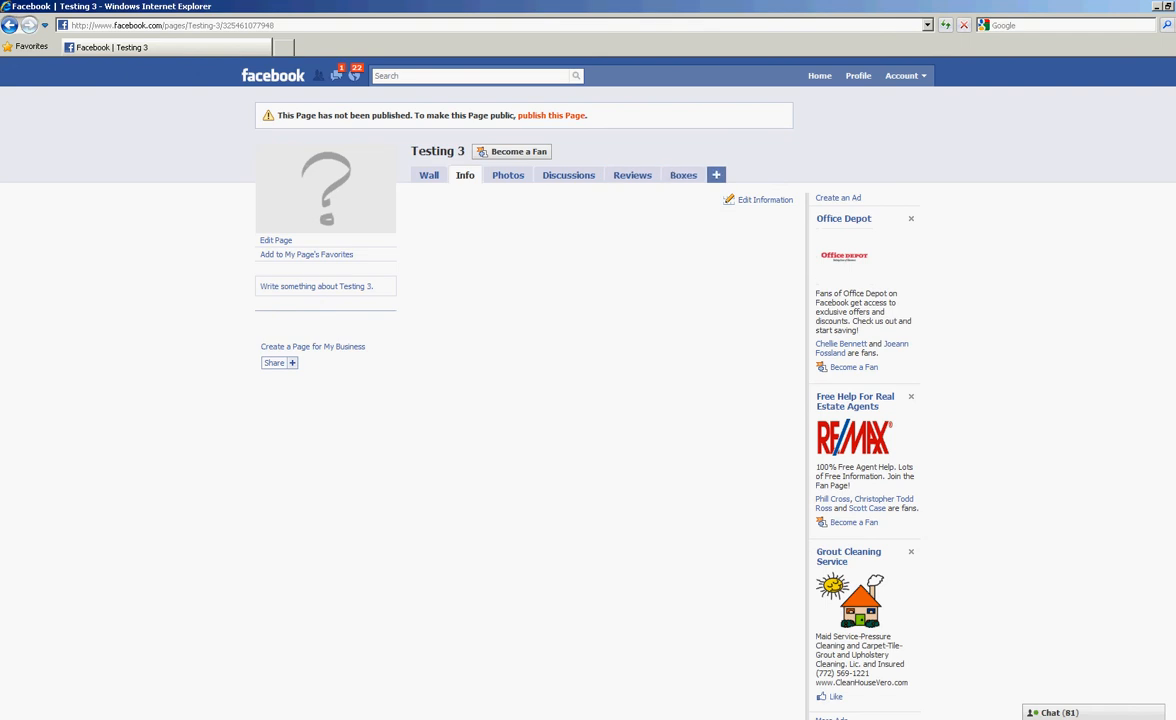
left_click(716, 174)
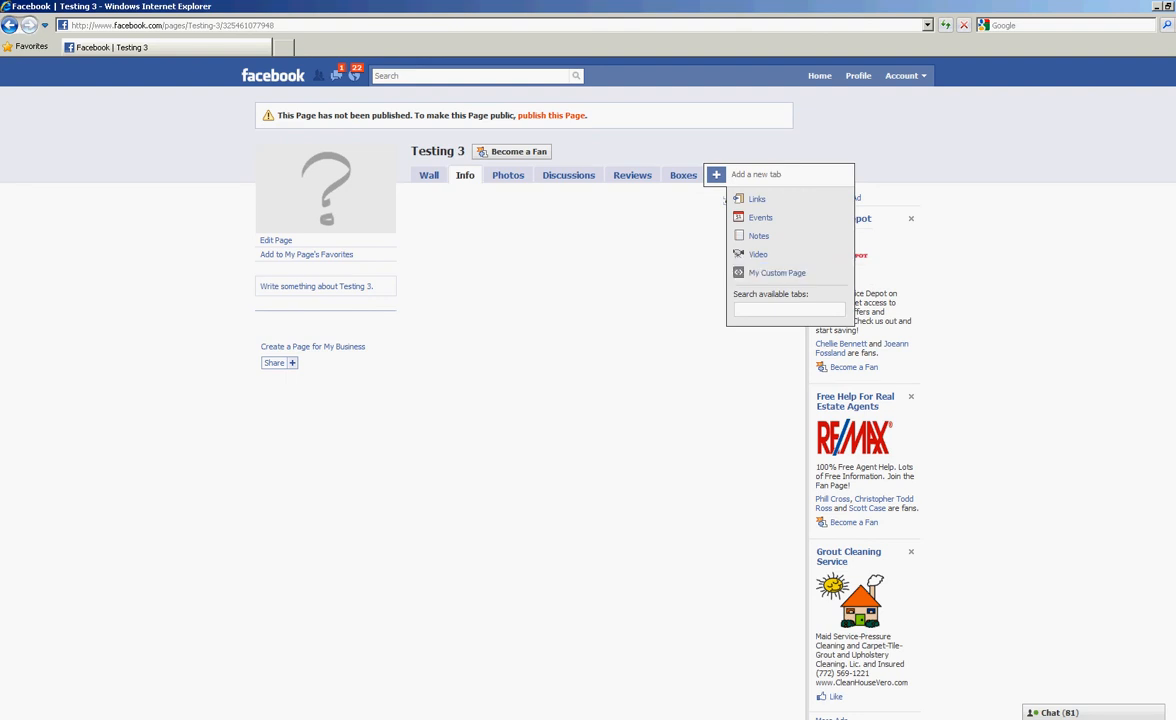
type("fbml")
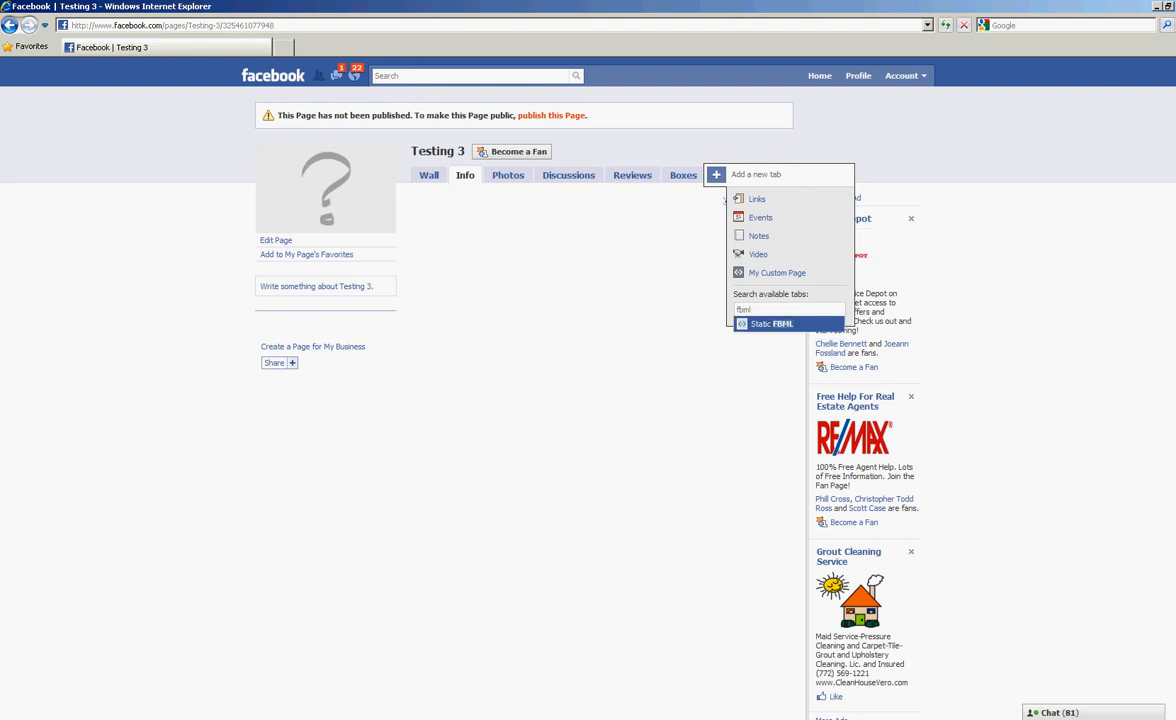
left_click(778, 272)
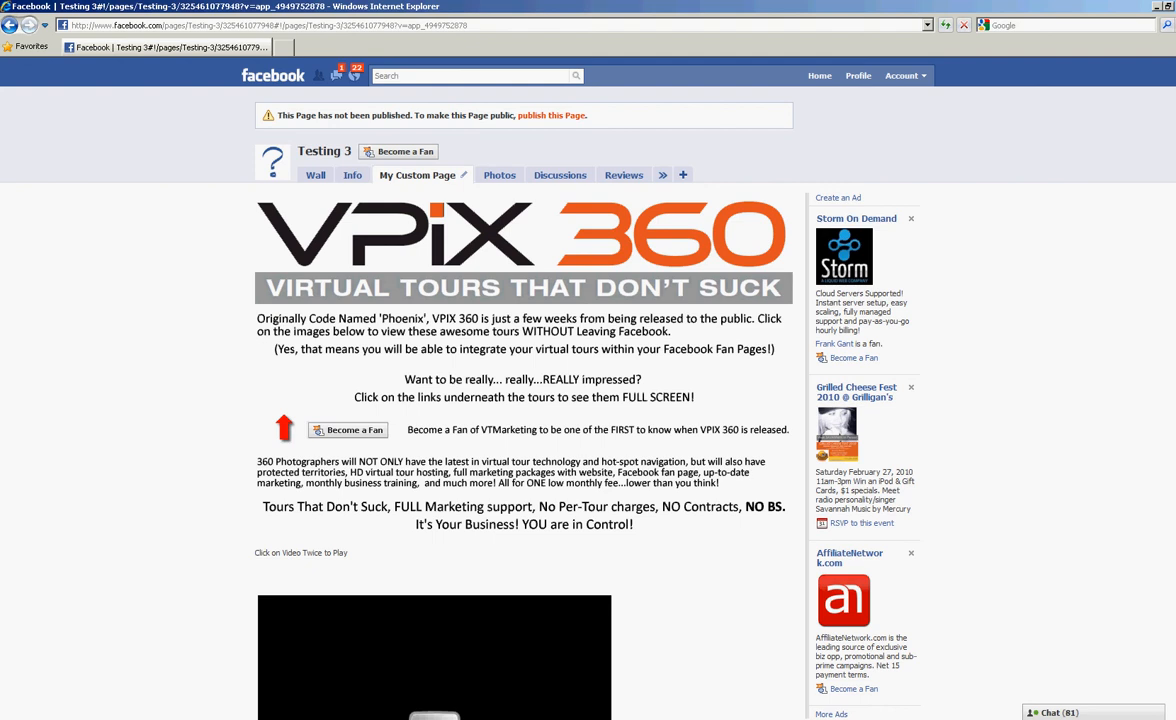
scroll("down", 3)
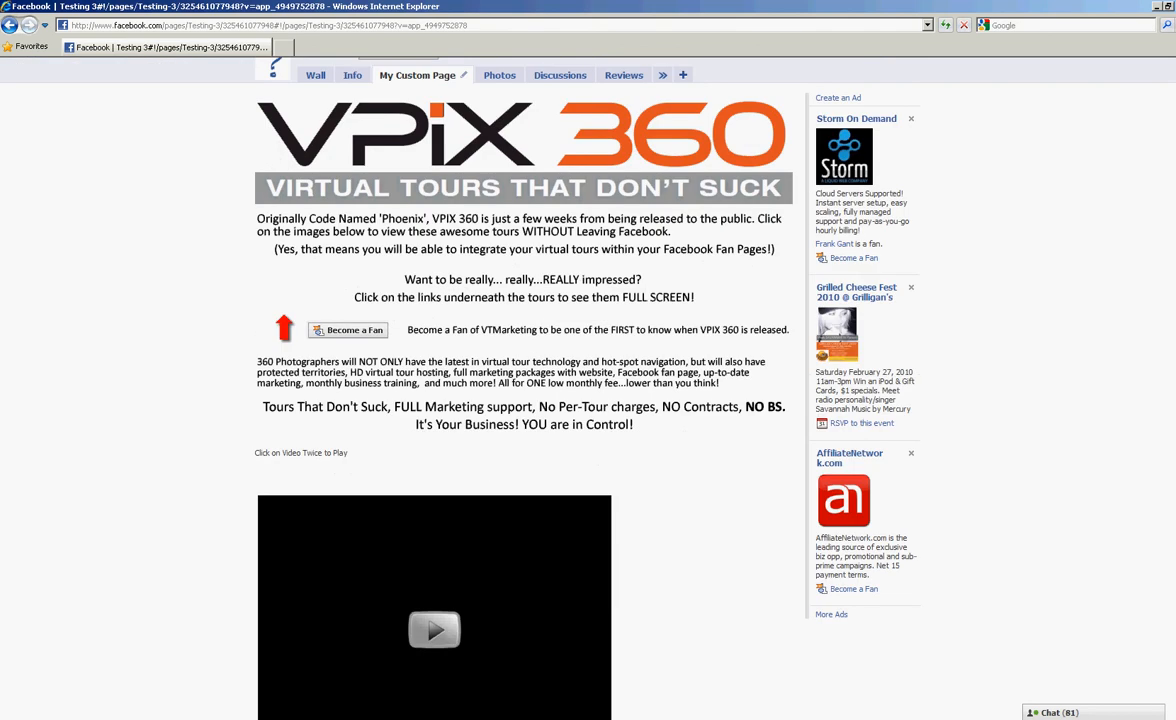
scroll("down", 3)
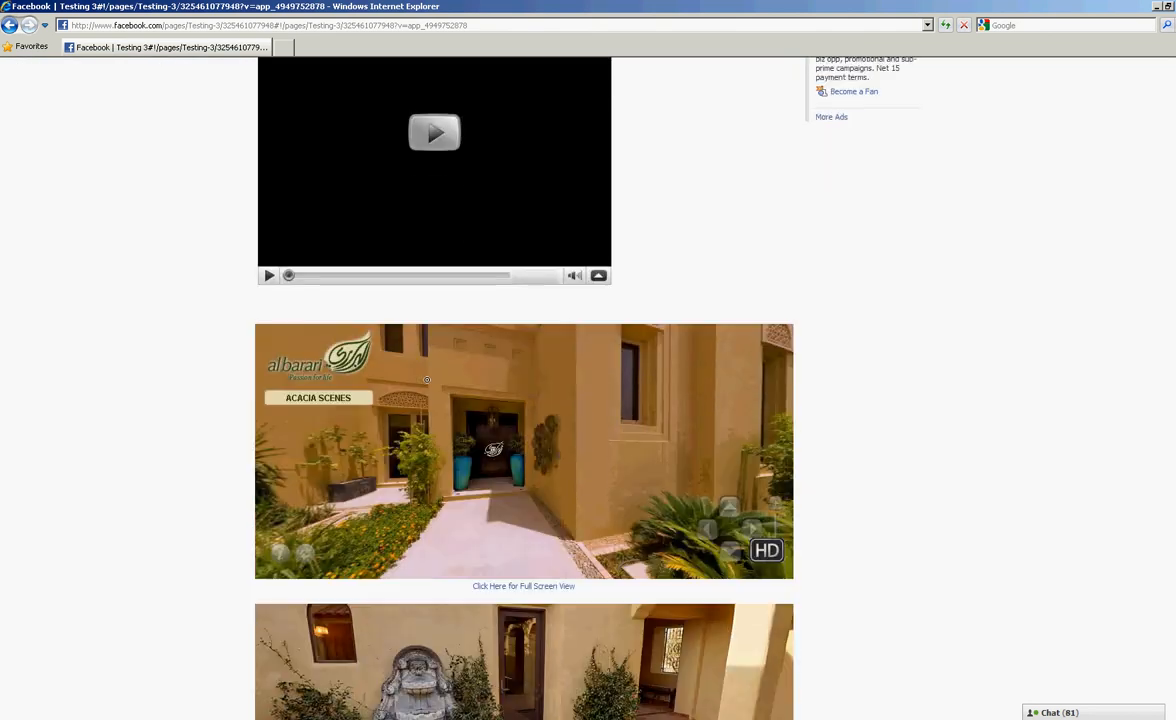
scroll("down", 3)
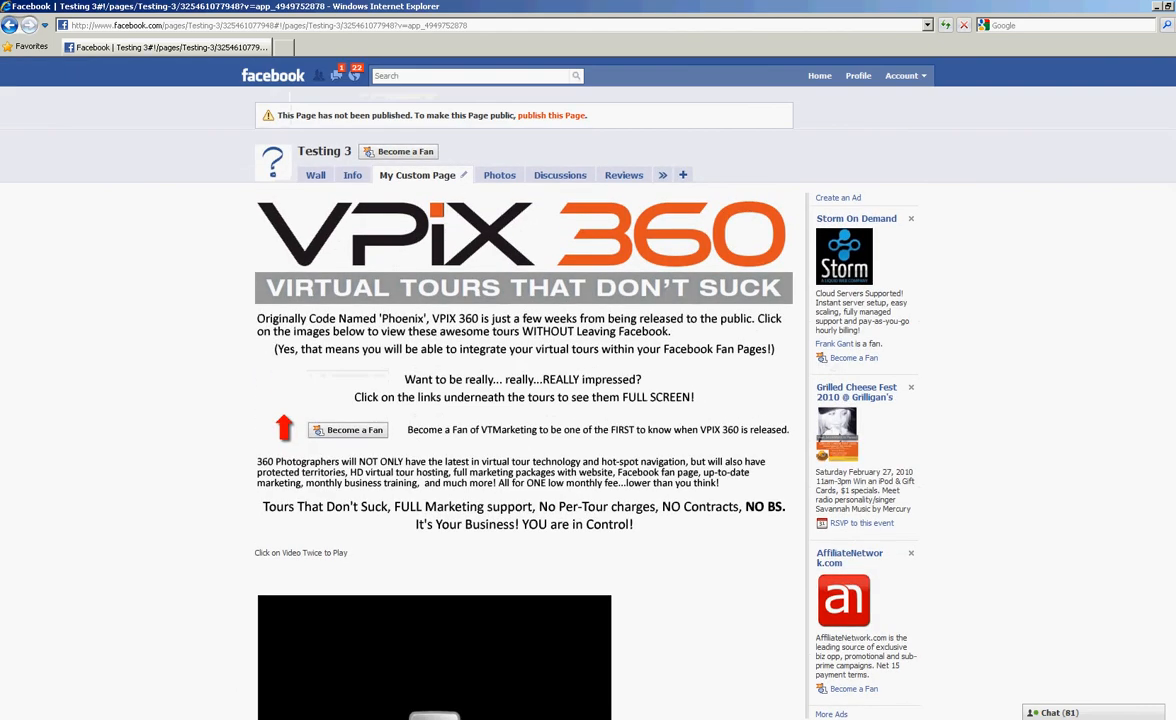
scroll("down", 3)
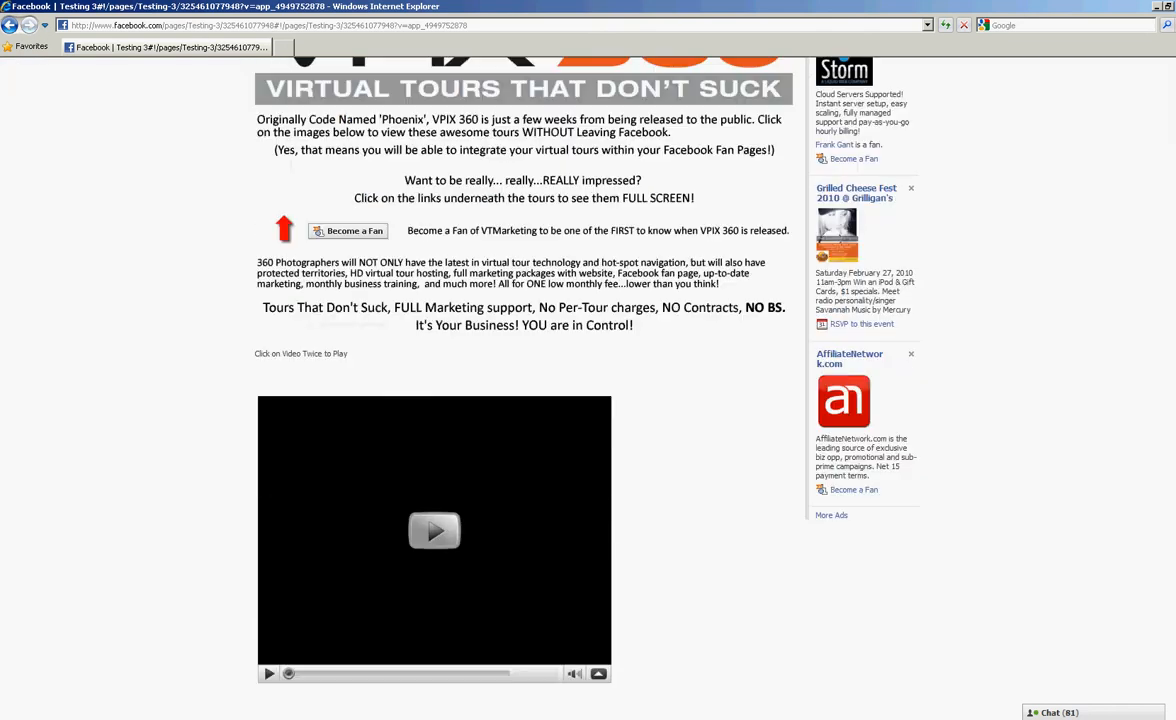
scroll("down", 3)
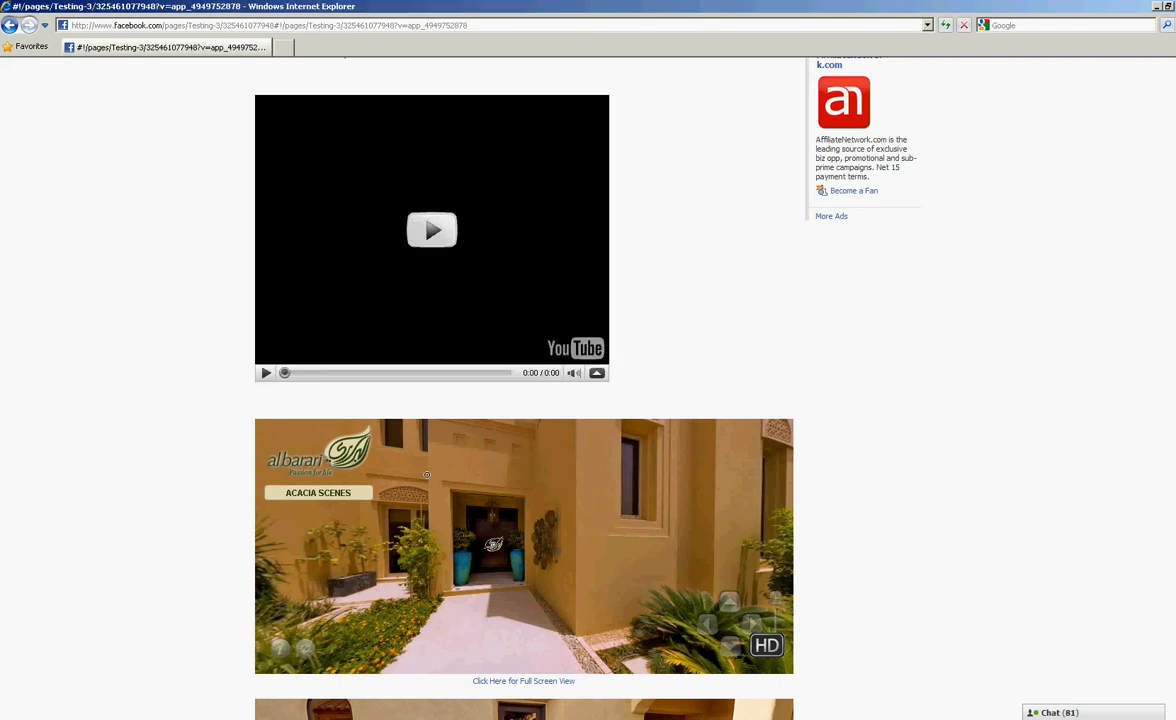
- Play the embedded In-Focus video and scroll to the Acacia Scenes virtual tour
left_click(432, 230)
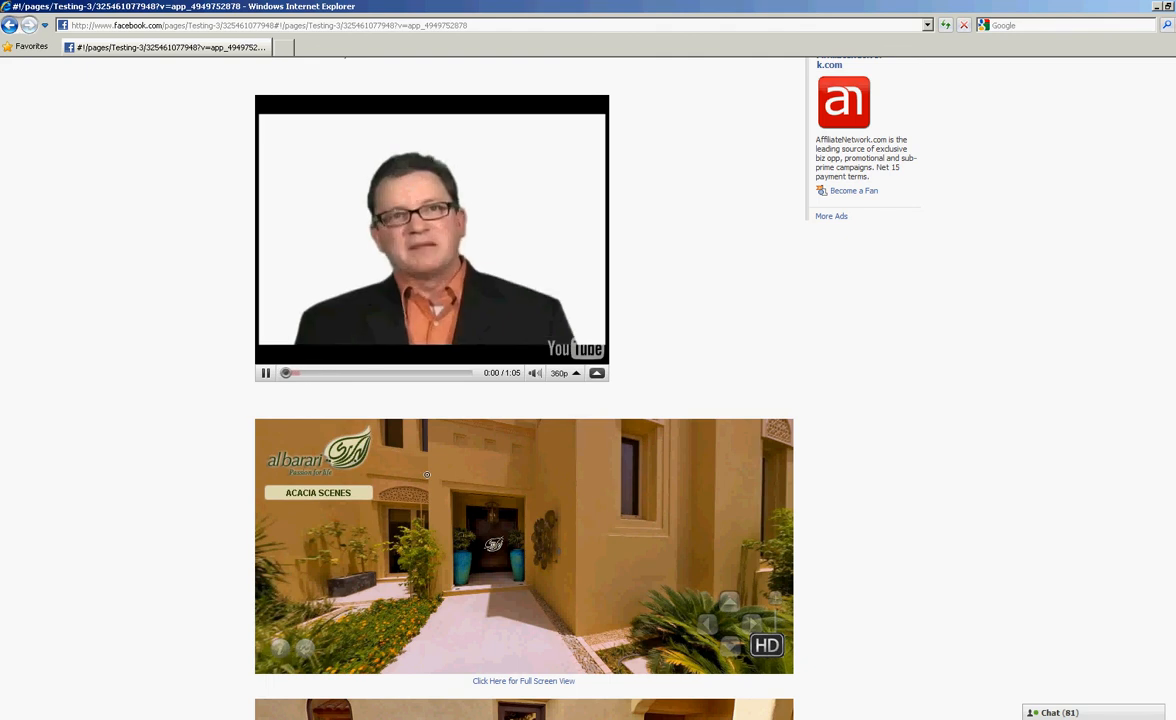
left_click(266, 373)
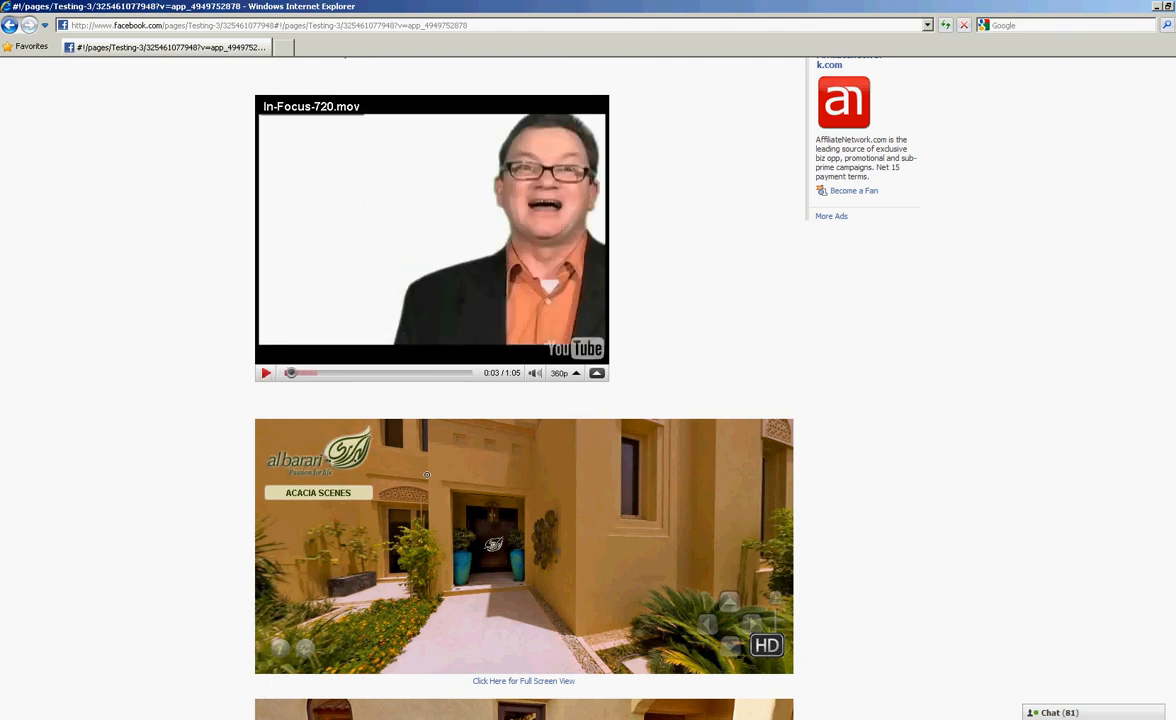
scroll("down", 3)
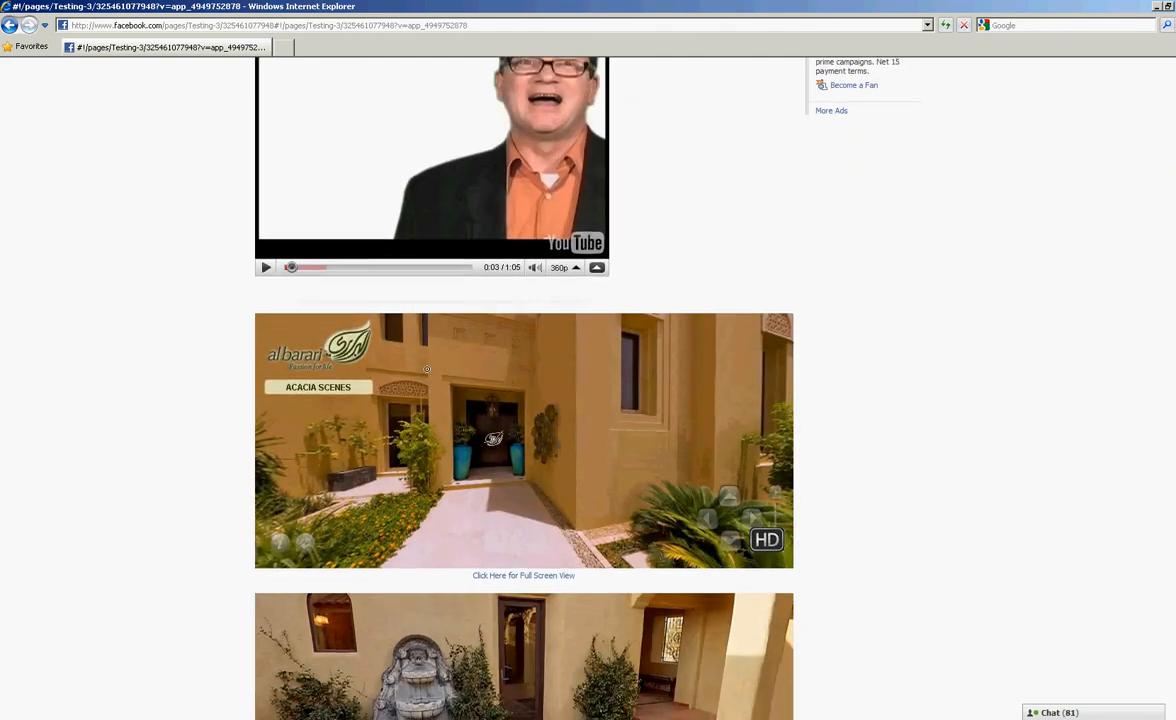
scroll("down", 3)
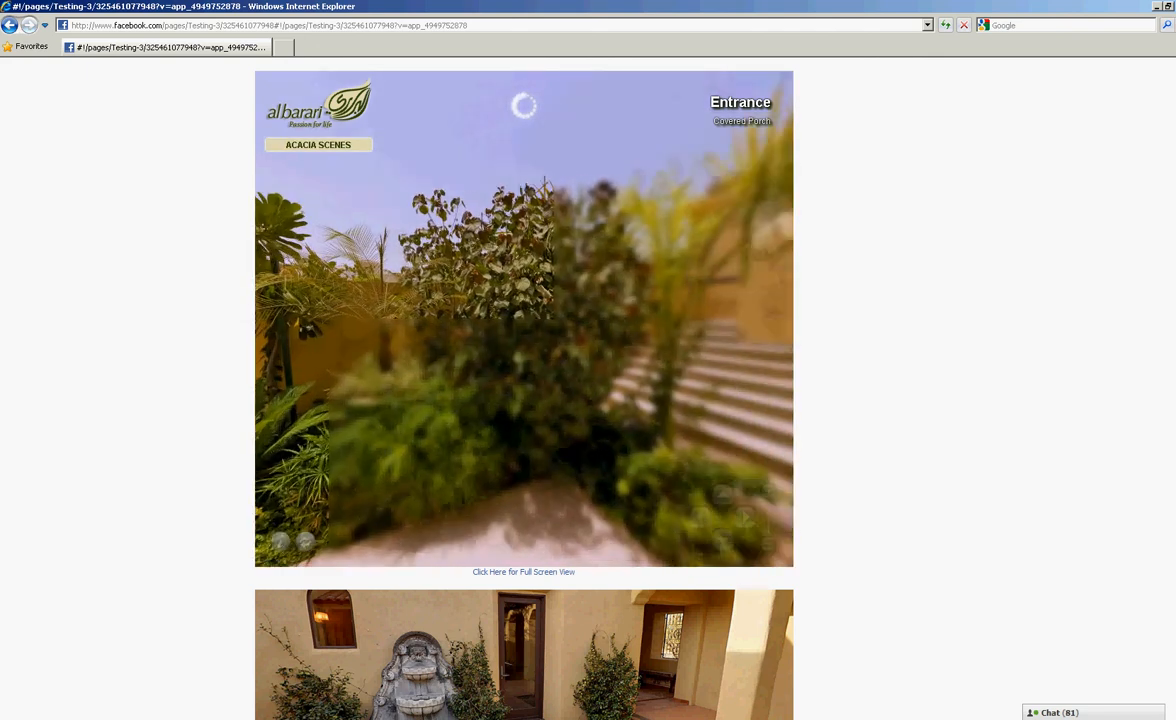
scroll("down", 3)
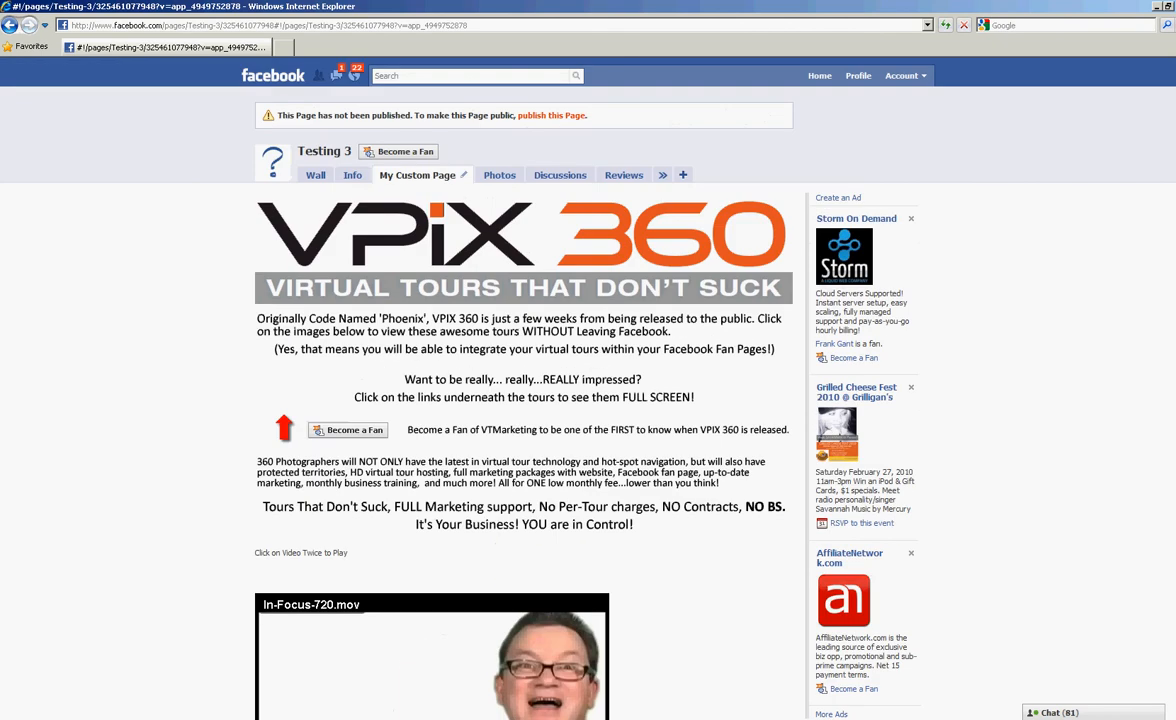
- From the Wall, reach Testing 3's Edit Page settings and its Applications list
left_click(315, 174)
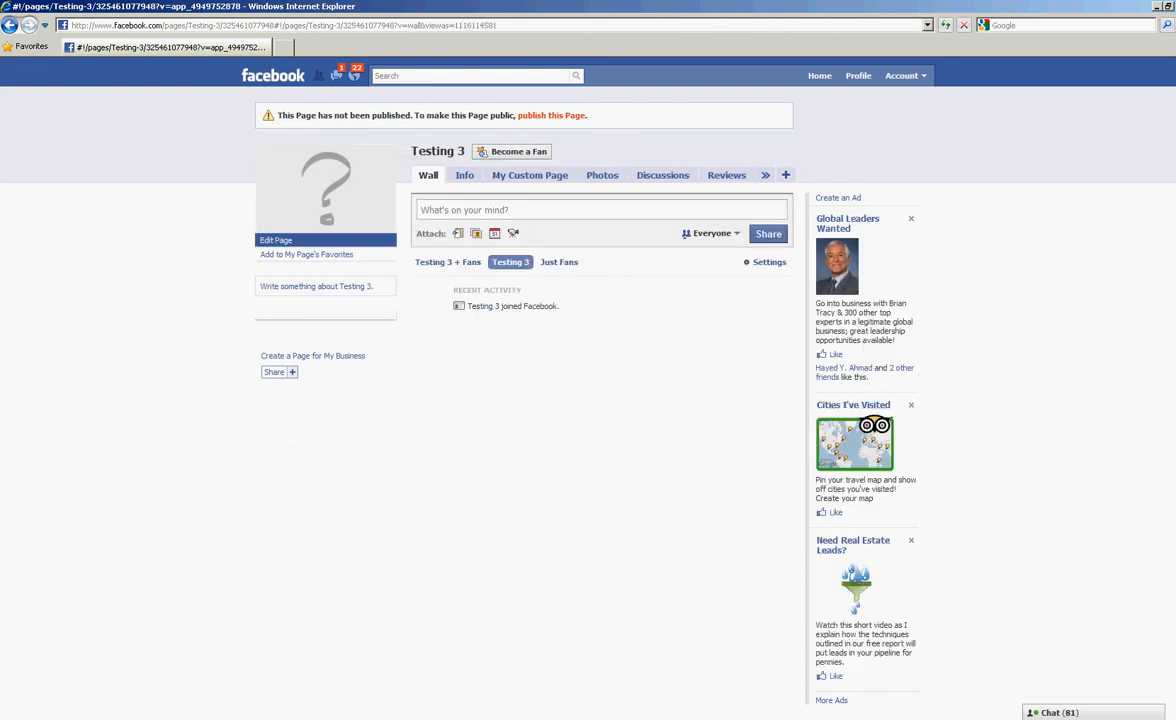
left_click(275, 239)
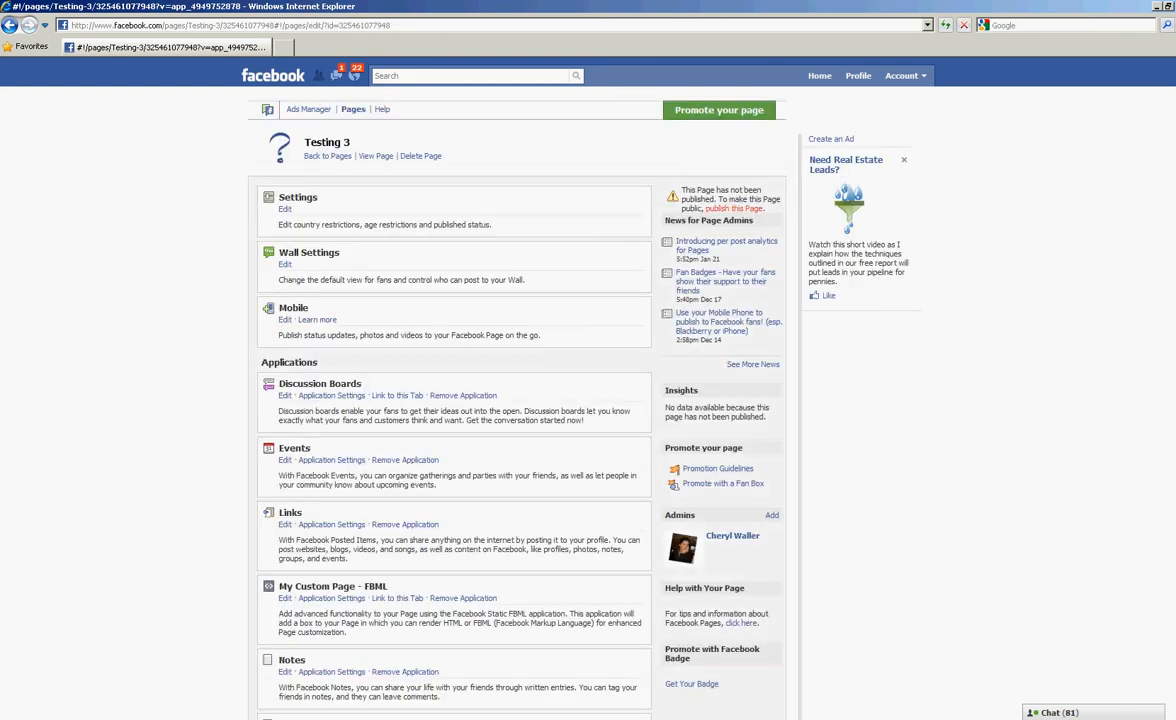
scroll("down", 3)
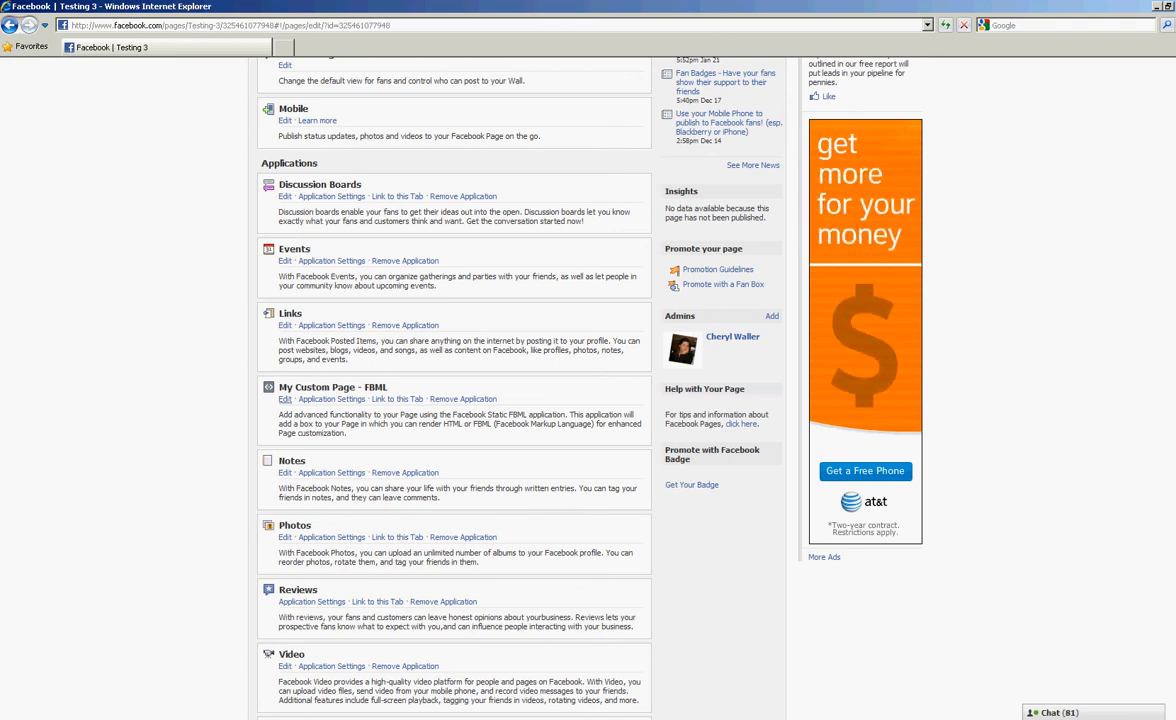
- Reopen the My Custom Page FBML markup for review, then save changes to exit
left_click(283, 399)
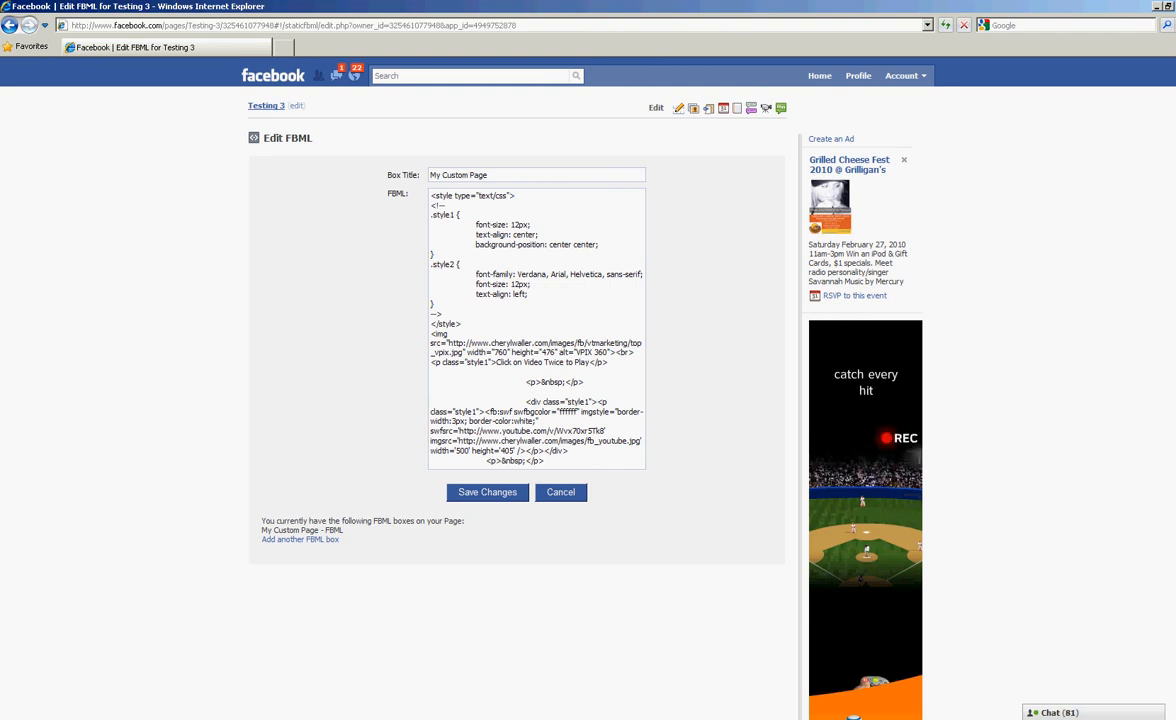
left_click(487, 492)
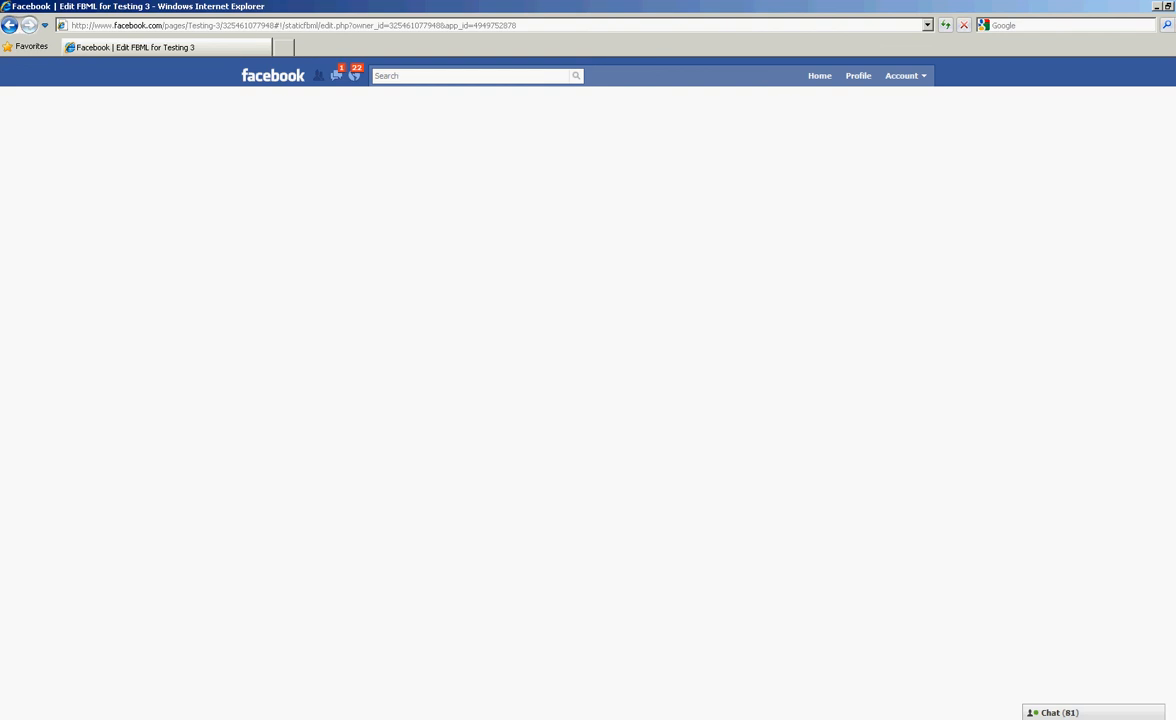